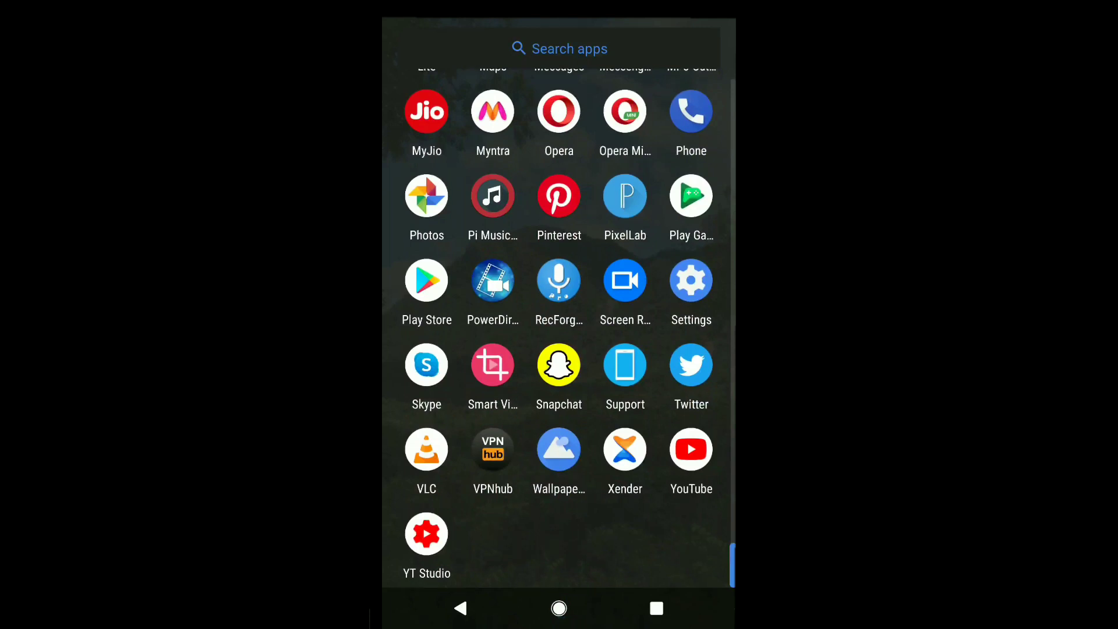
# Launch Twitter from the app drawer to reach its welcome screen.
pyautogui.click(691, 365)
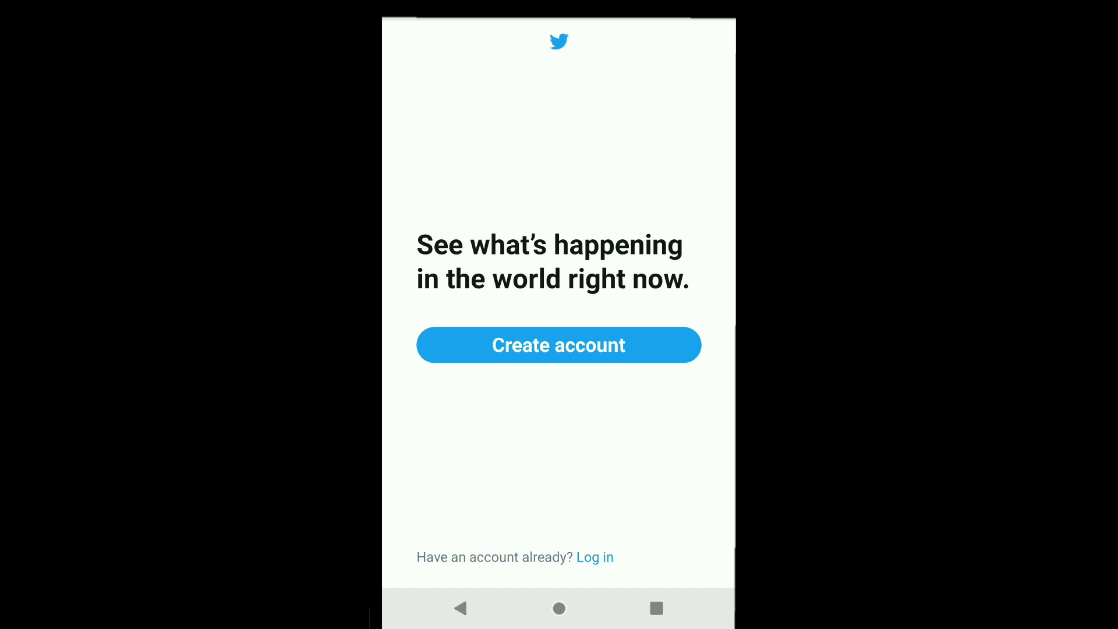
# Log in with the existing account's username and password.
pyautogui.click(594, 557)
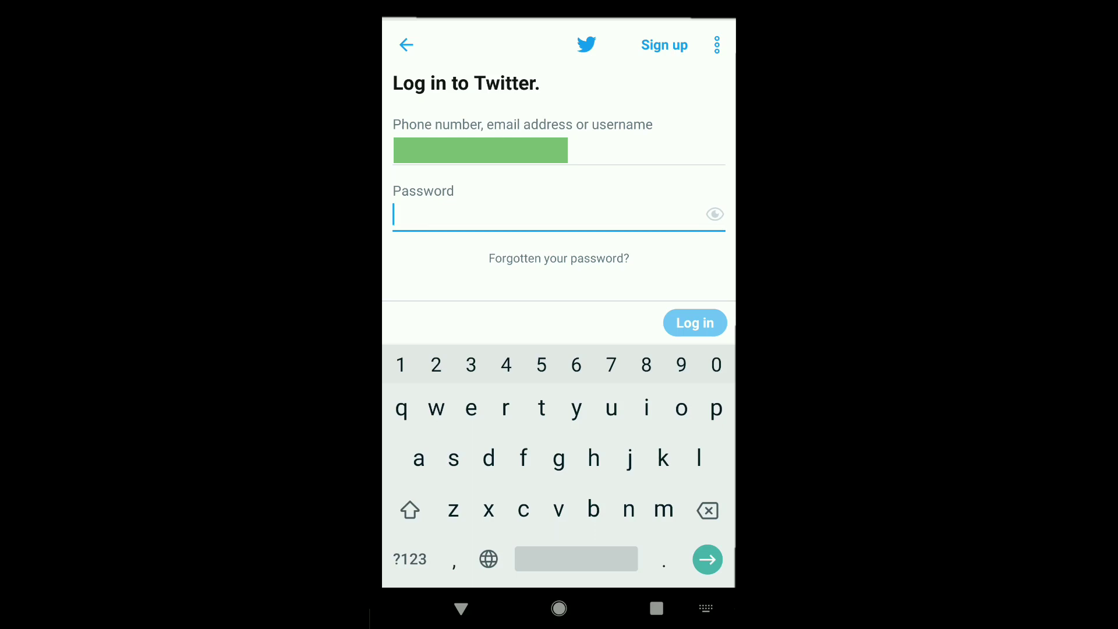
pyautogui.write('password')
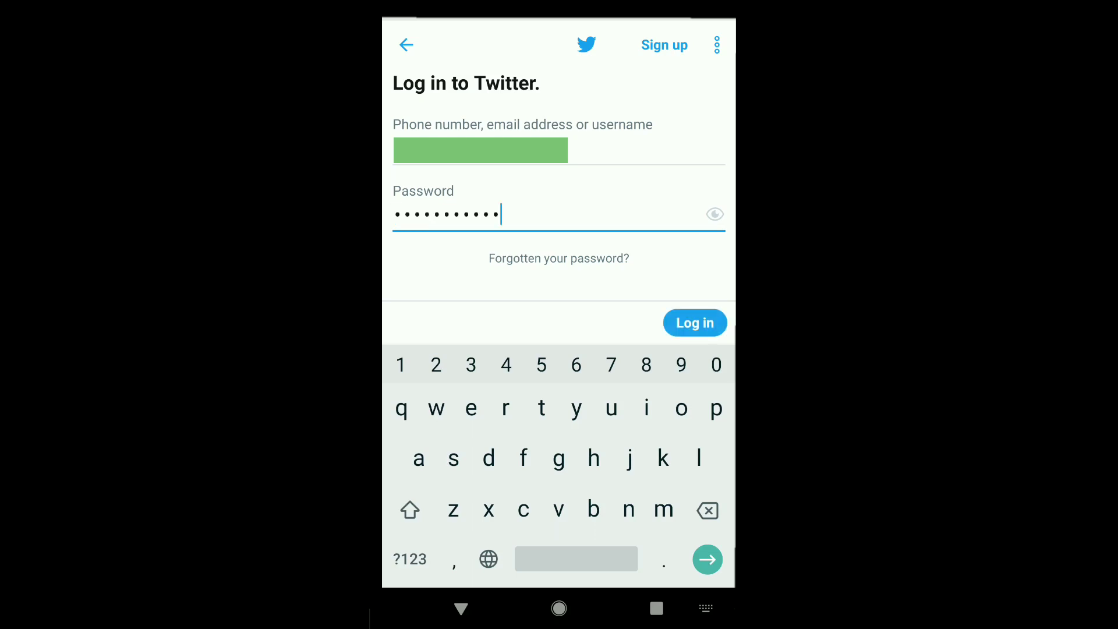
pyautogui.click(694, 323)
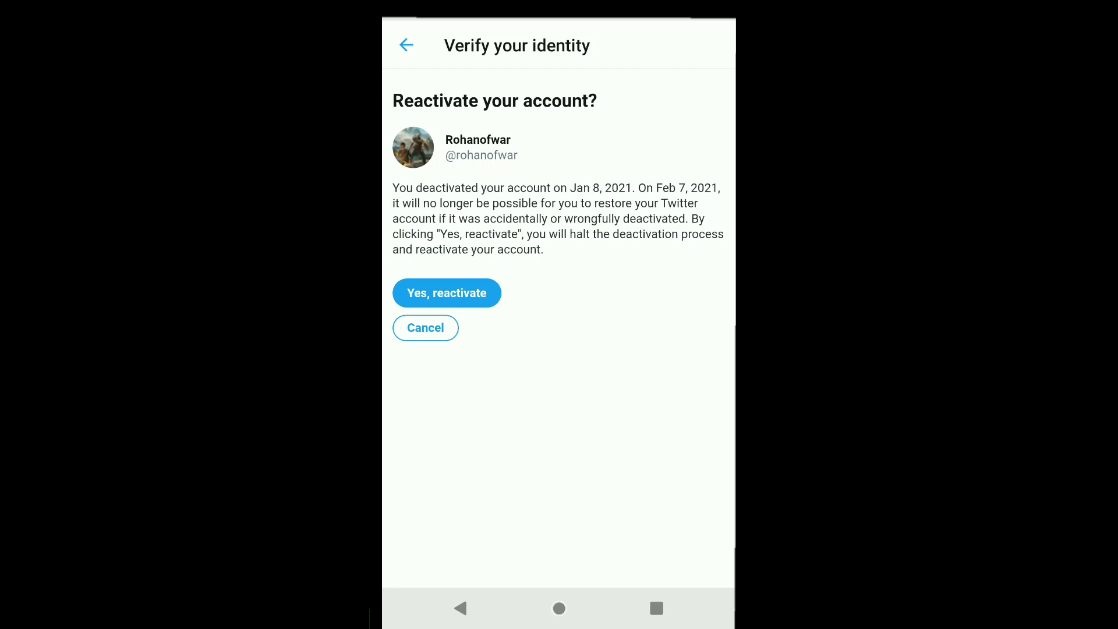
# Confirm 'Yes, reactivate', then open your own profile from the avatar menu.
pyautogui.click(447, 293)
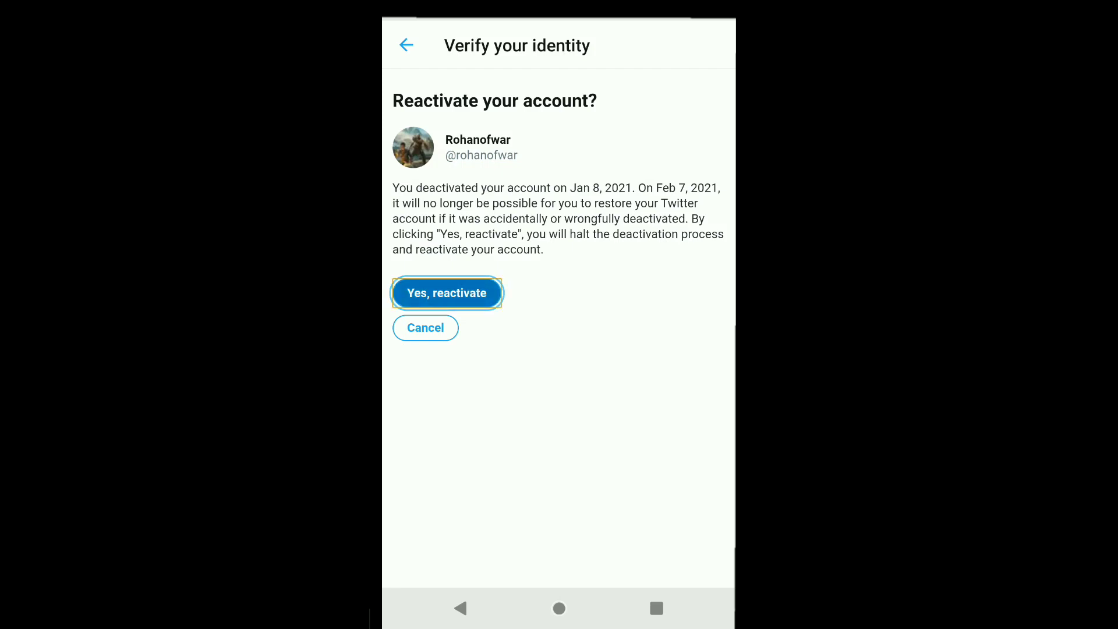
pyautogui.click(447, 293)
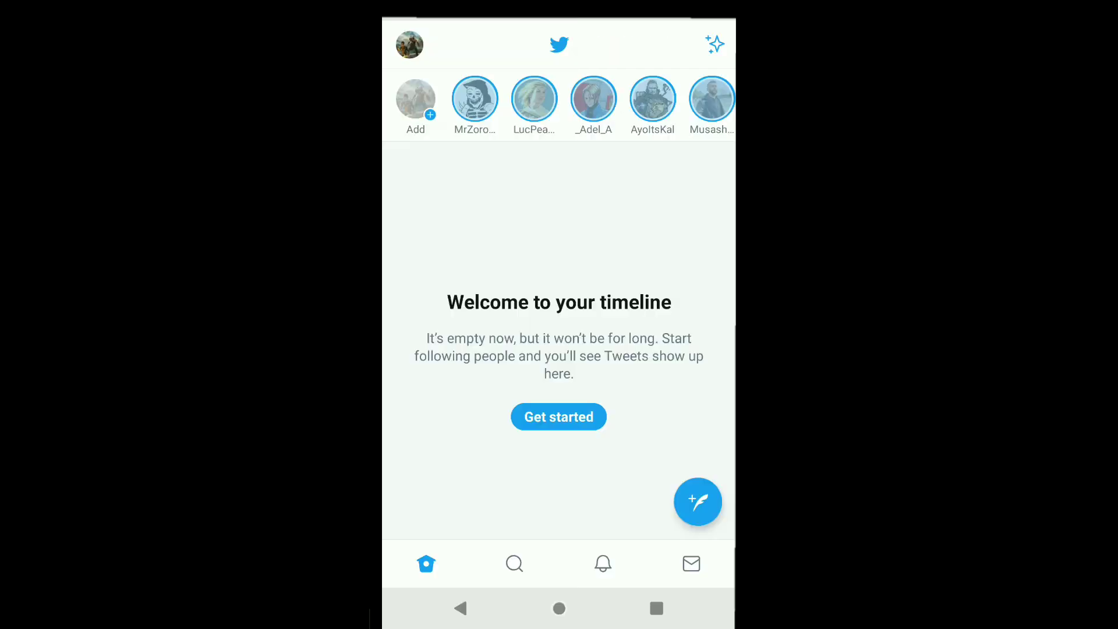
pyautogui.click(559, 417)
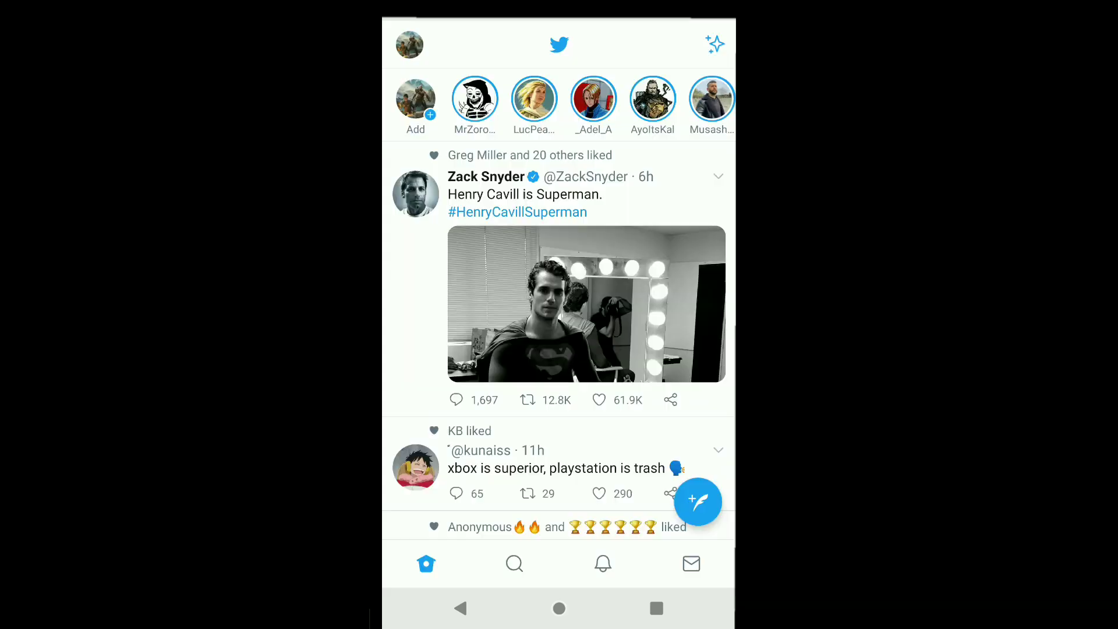
pyautogui.click(410, 46)
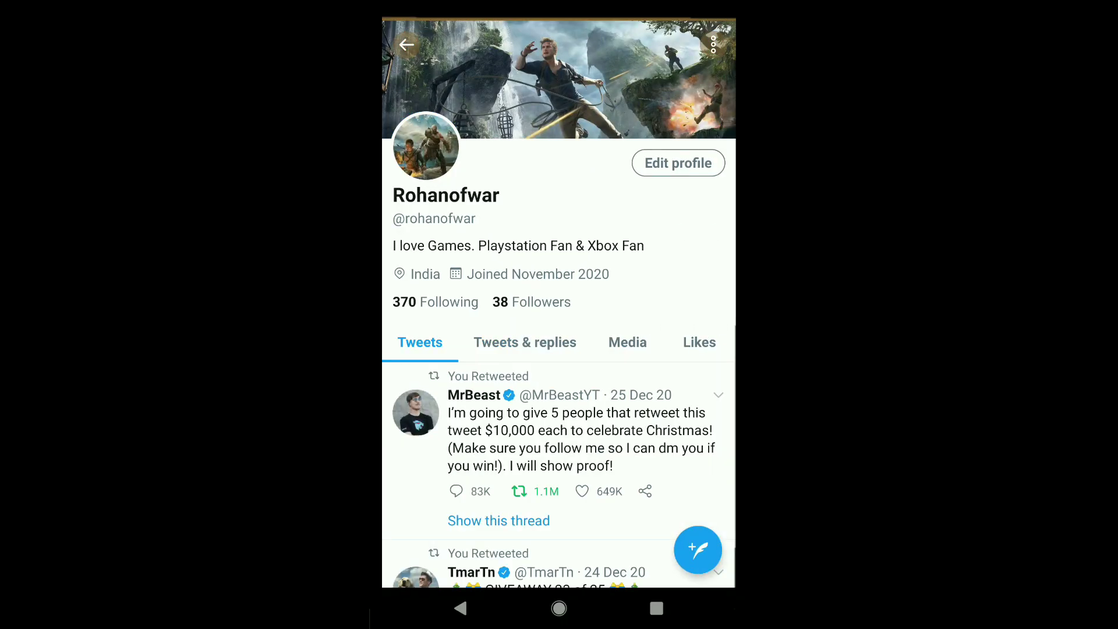